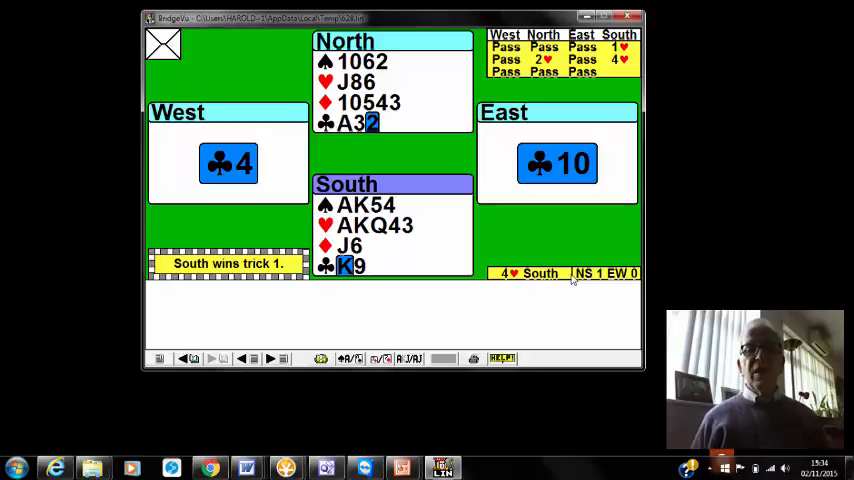
mouse_move(240, 358)
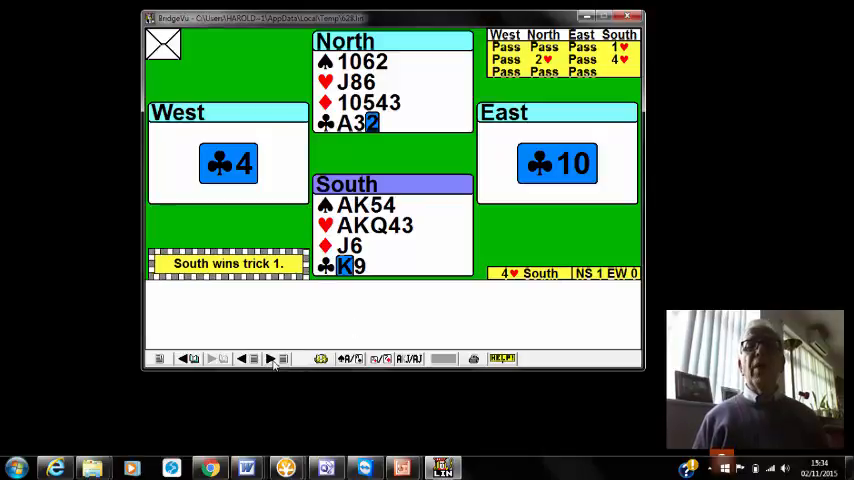
mouse_move(272, 360)
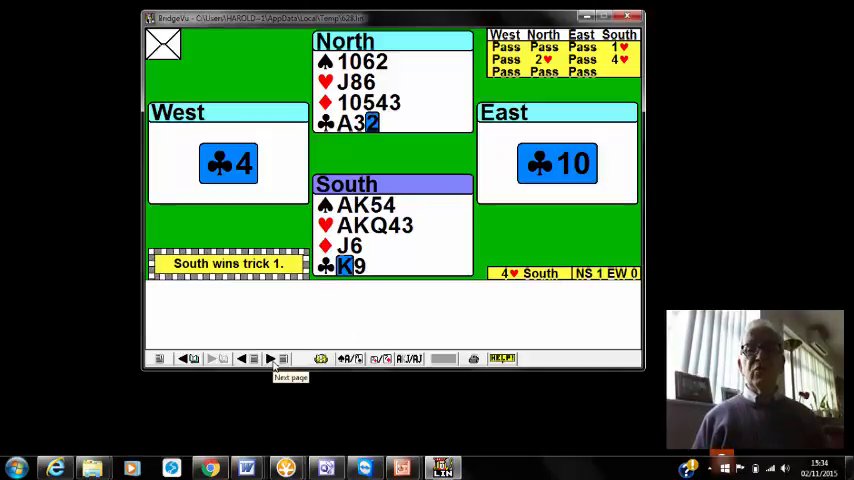
Step: Advance the play through tricks 2-4 into trick 5, East leading the ♦K with NS 3, EW 1
click(272, 358)
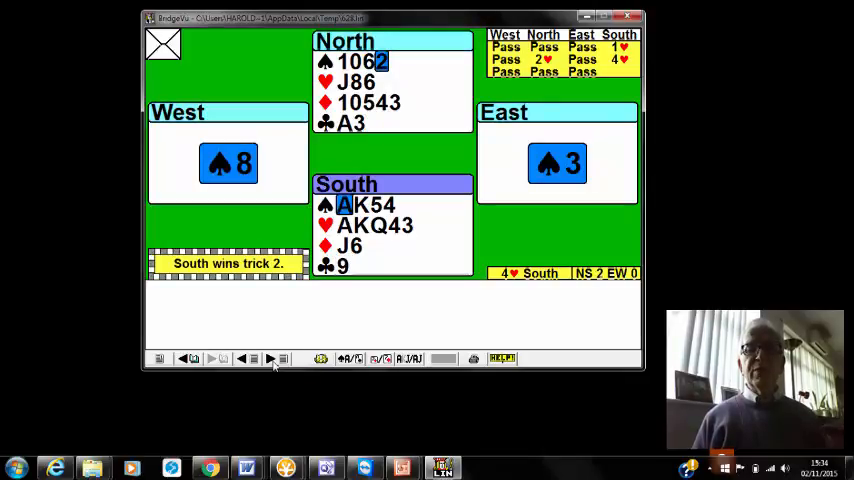
click(270, 358)
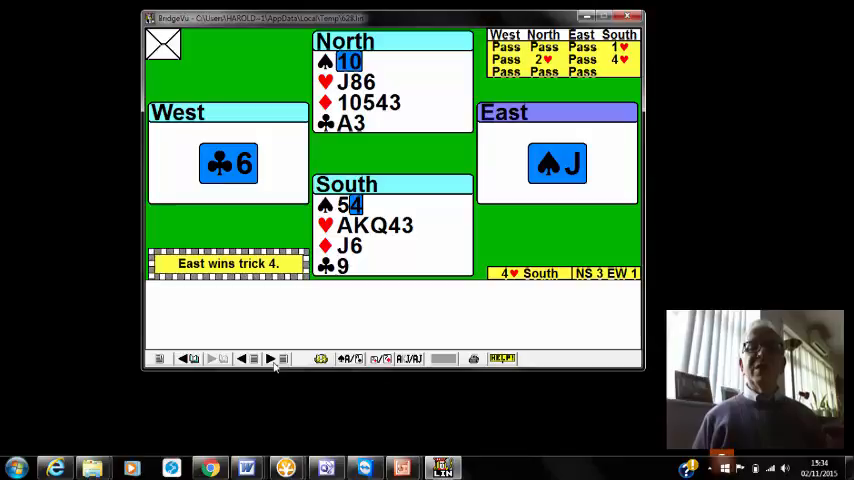
click(272, 358)
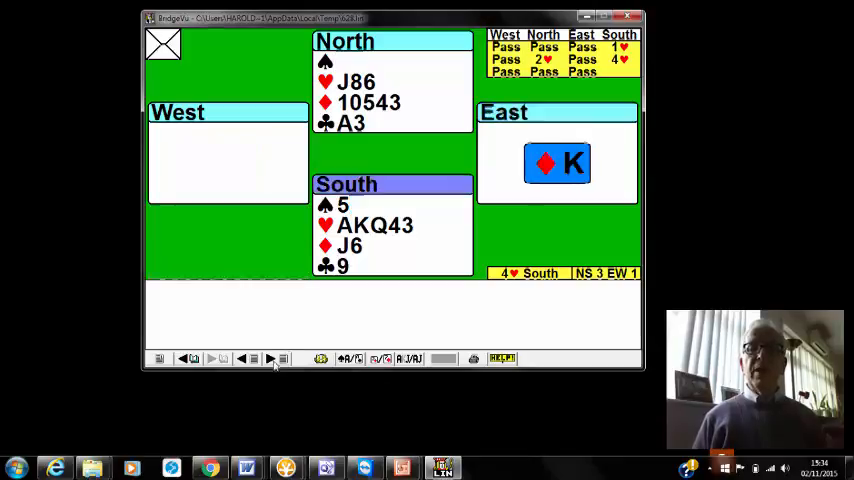
Step: Play the remaining tricks to the end and reveal the full deal with all four hands
click(270, 358)
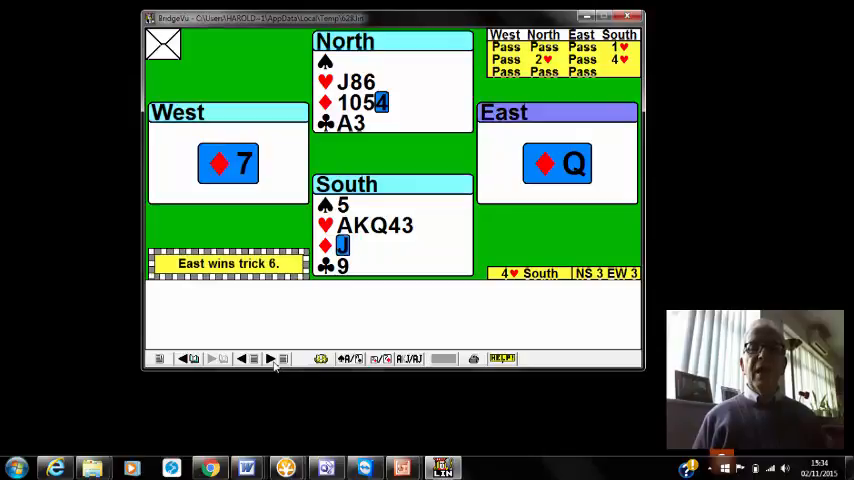
click(272, 358)
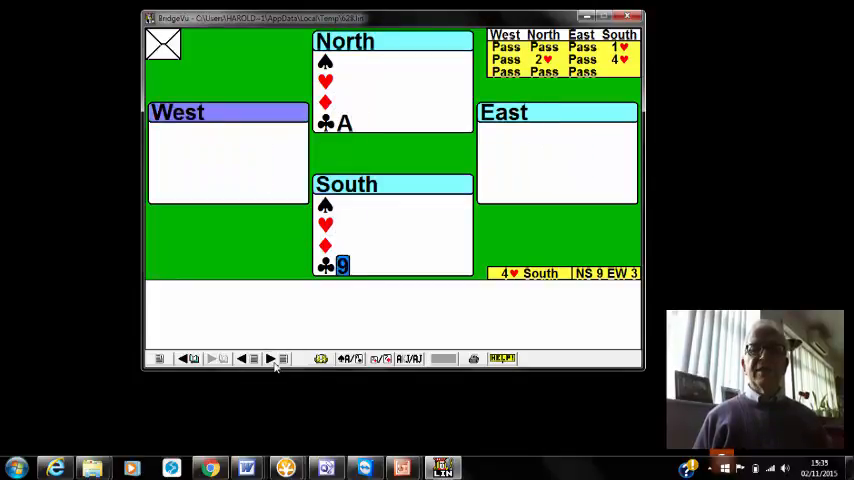
click(270, 358)
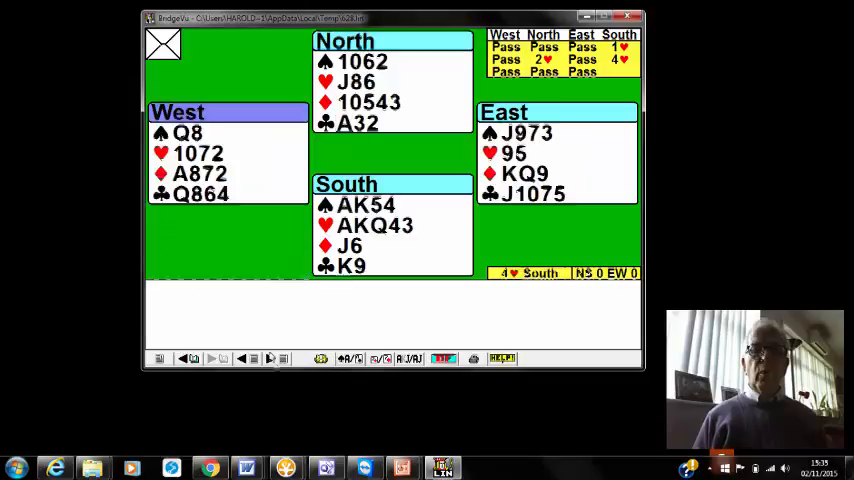
mouse_move(272, 360)
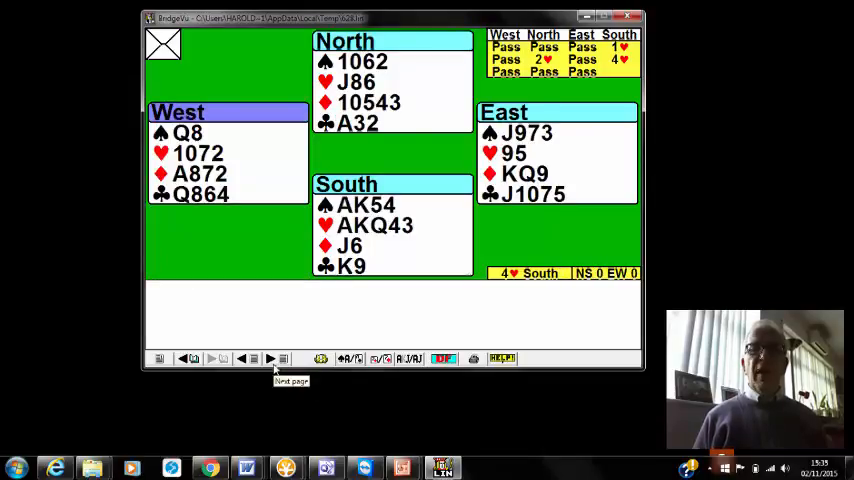